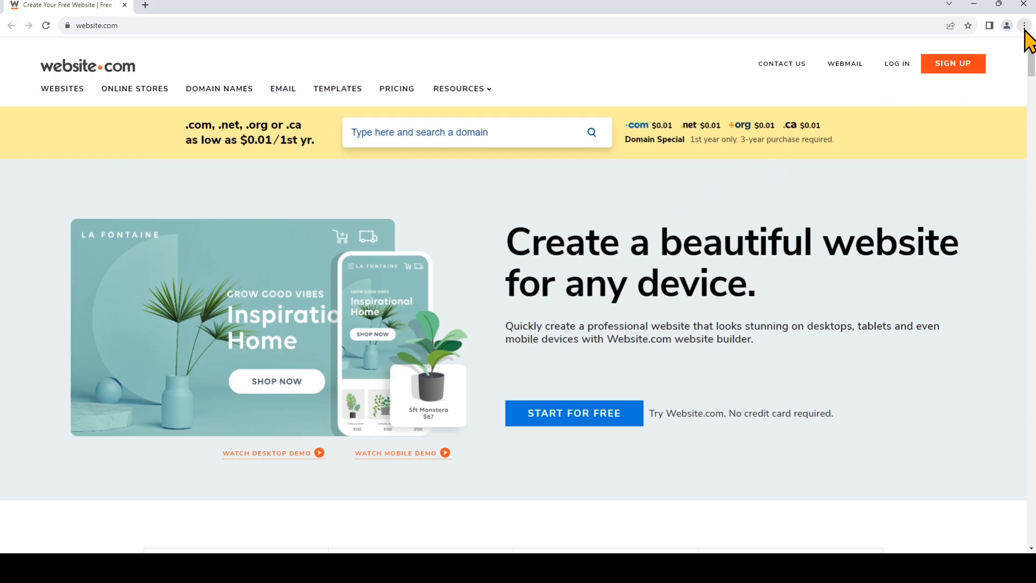
Step: Reach the History page from the Chrome menu and start clearing browsing data
left_click(1024, 25)
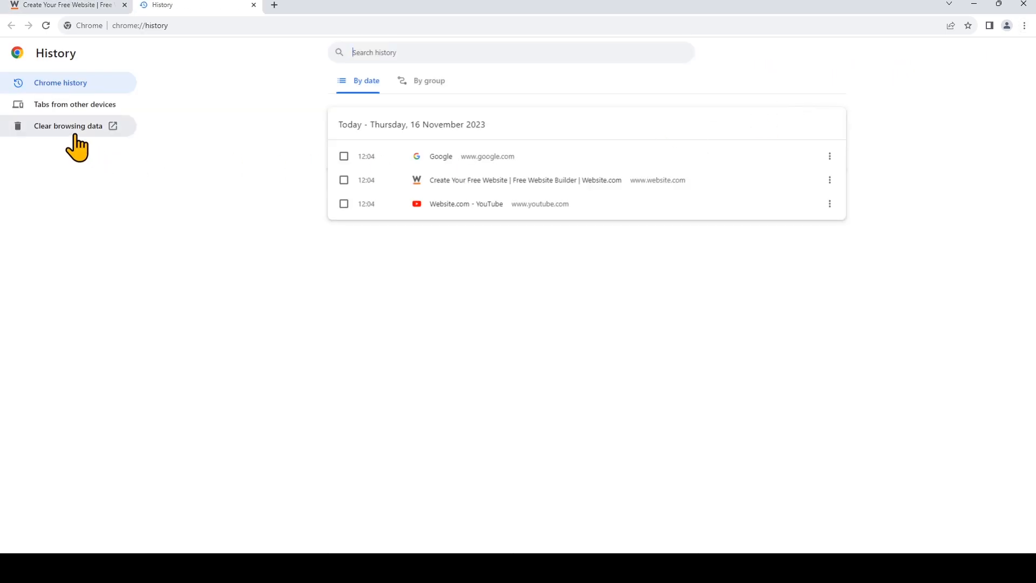
left_click(68, 125)
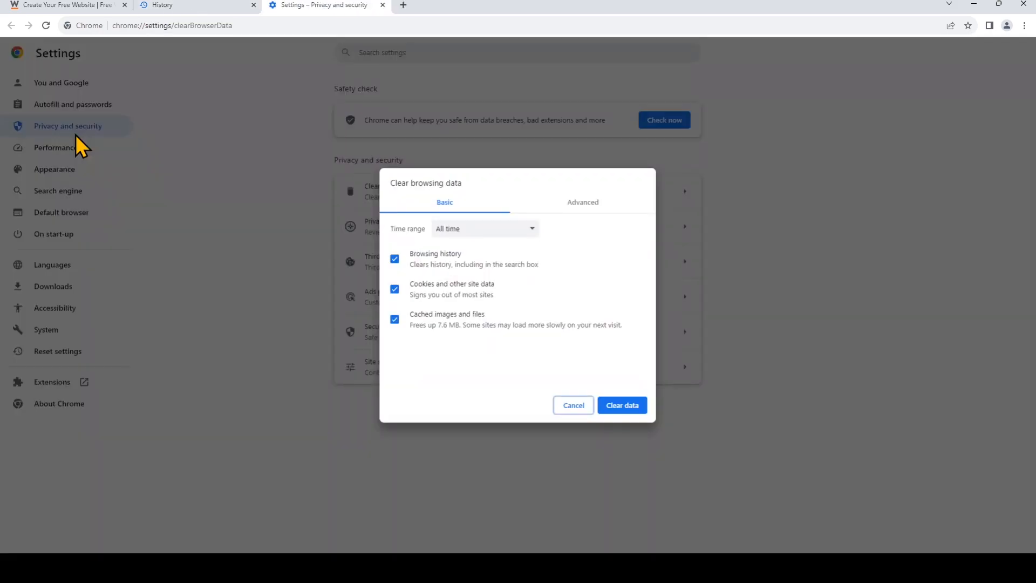
mouse_move(634, 260)
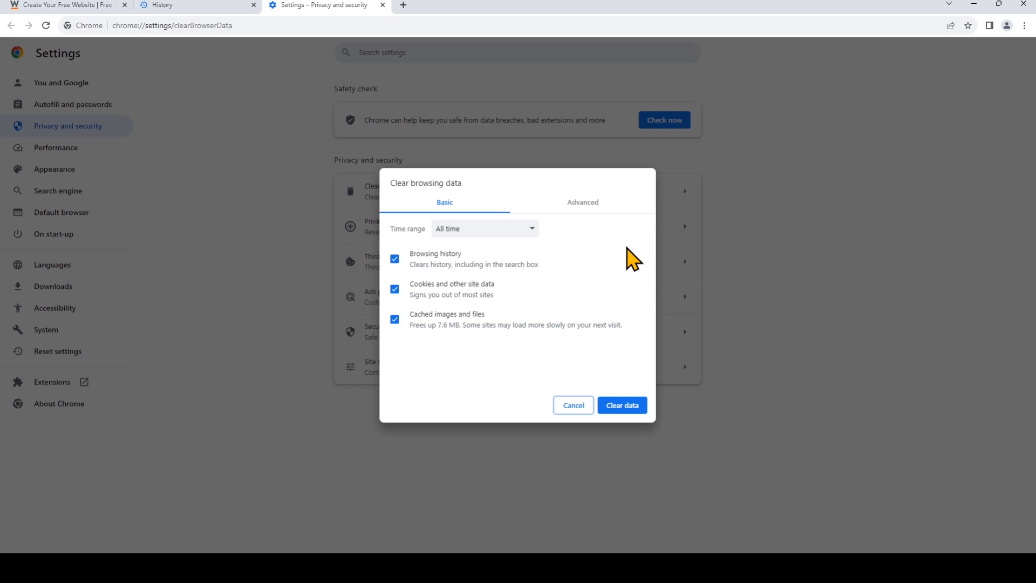
mouse_move(508, 234)
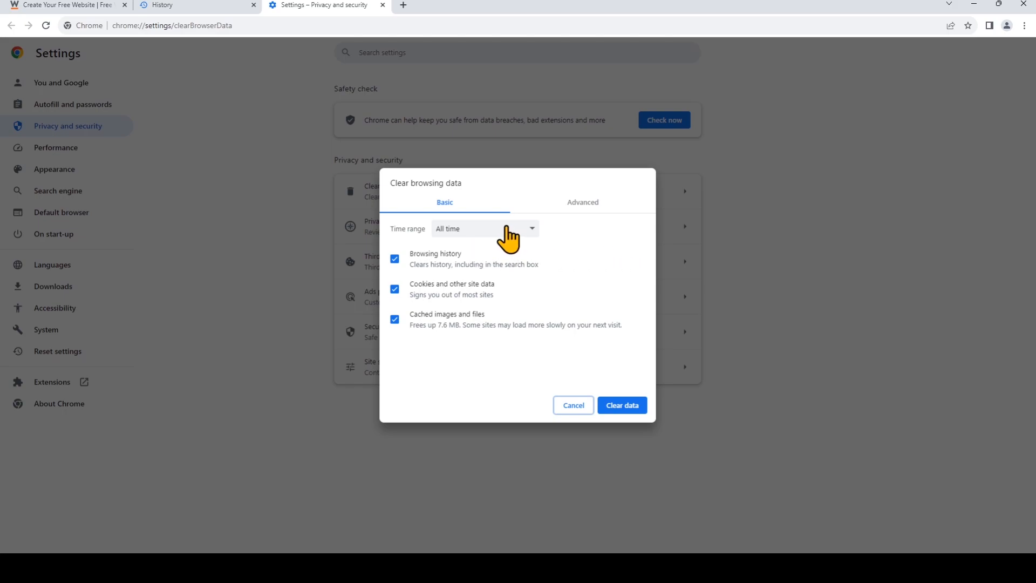
Step: Clear history, cookies and cached files for All time from the Basic view after checking Advanced
left_click(582, 202)
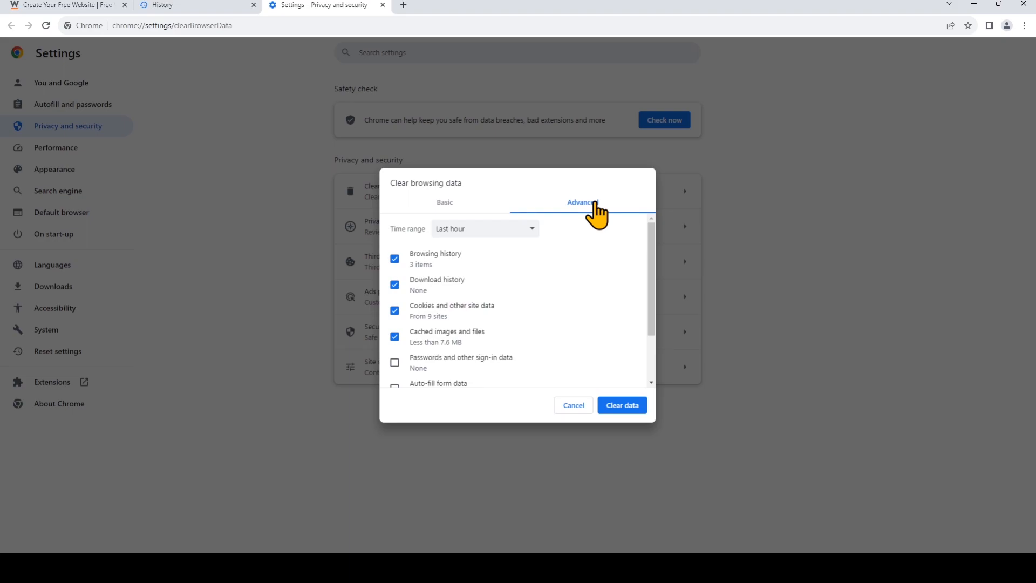
mouse_move(497, 213)
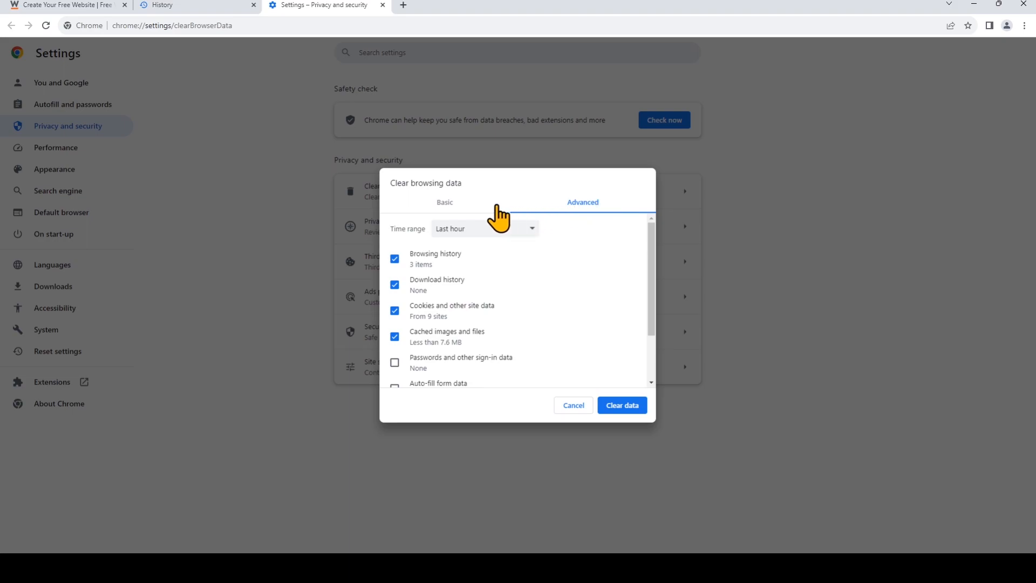
left_click(443, 201)
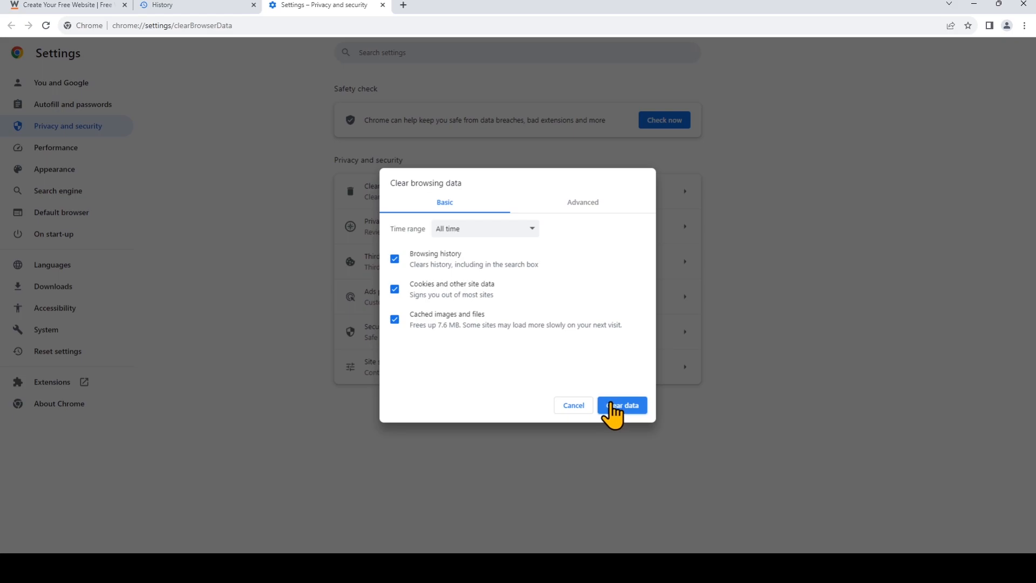
left_click(622, 404)
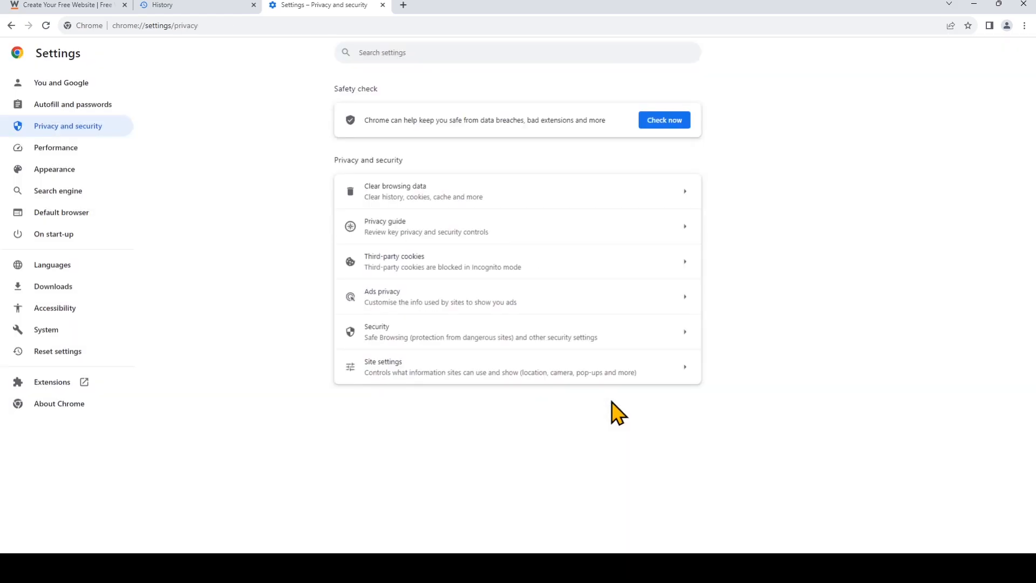